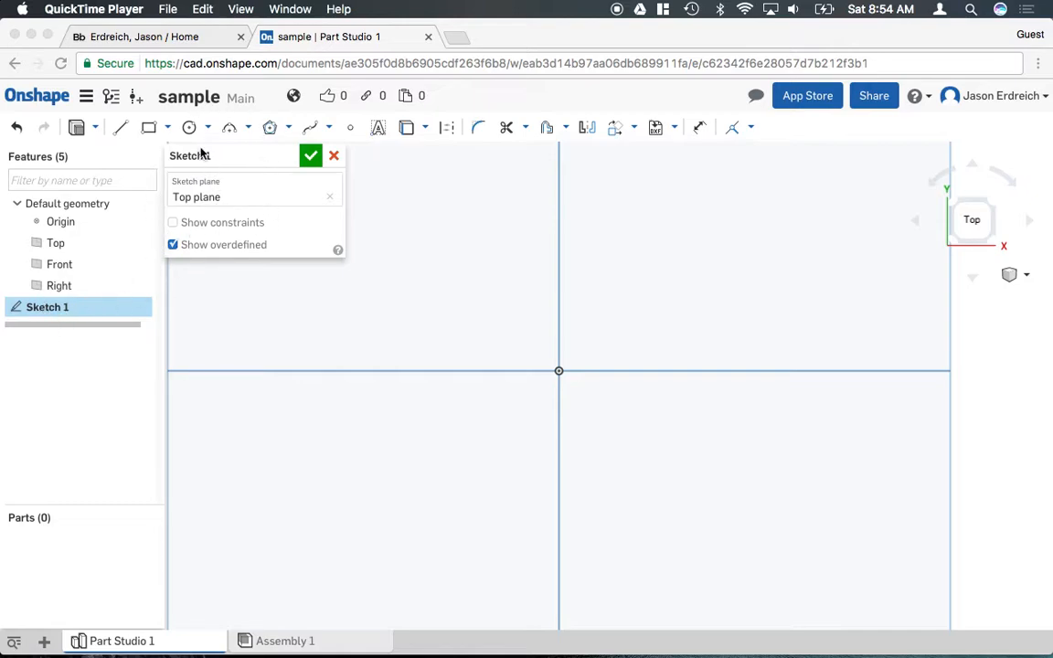
pyautogui.moveTo(190, 128)
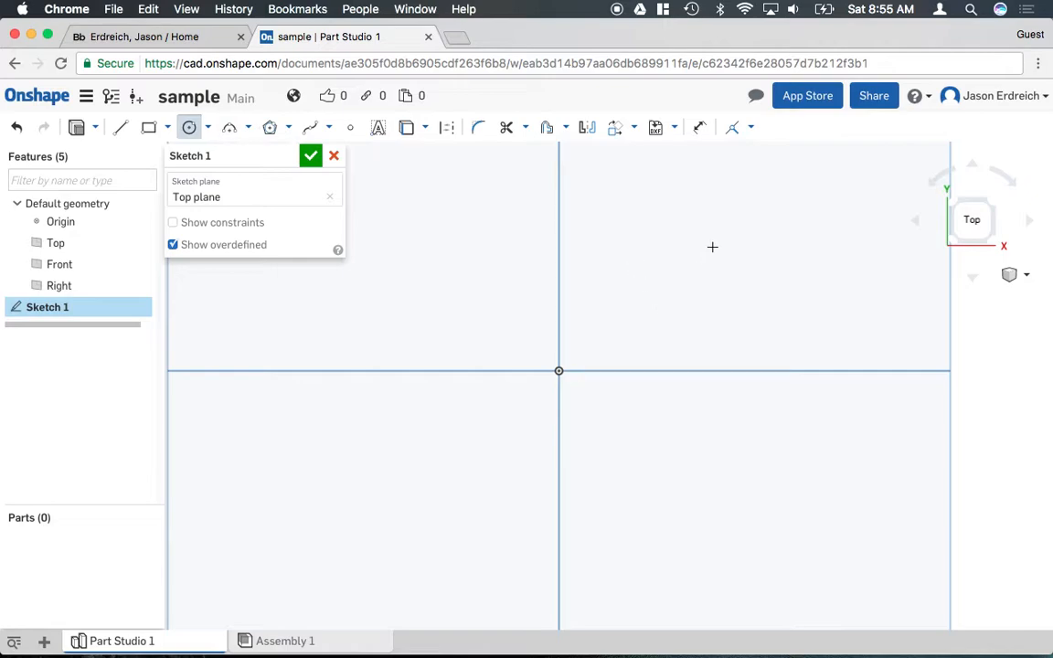
pyautogui.moveTo(709, 233)
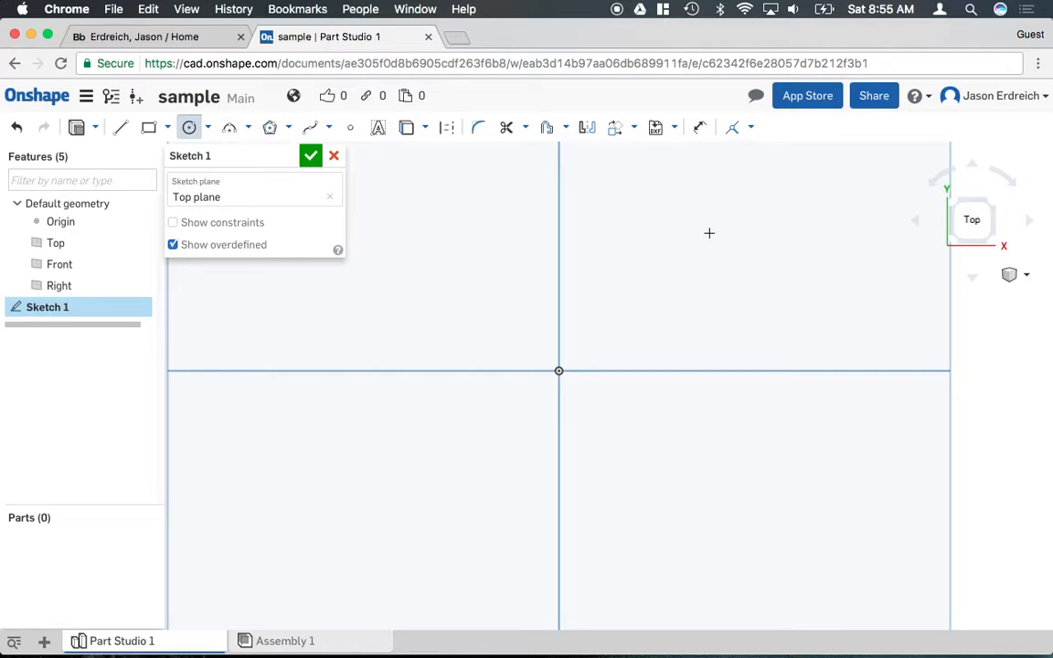
pyautogui.moveTo(633, 275)
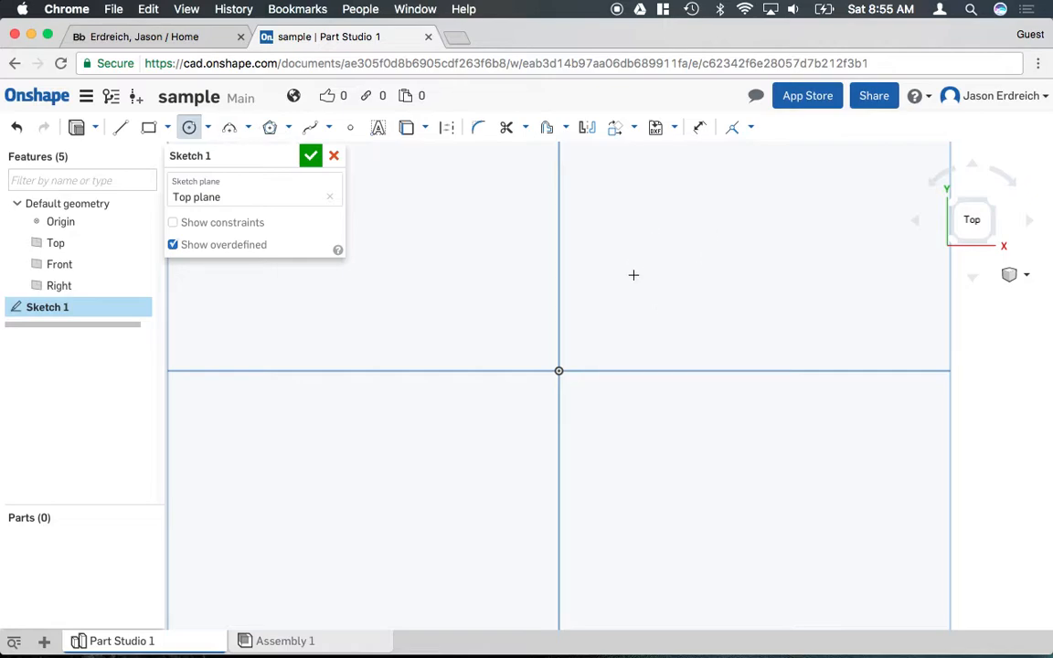
pyautogui.moveTo(580, 346)
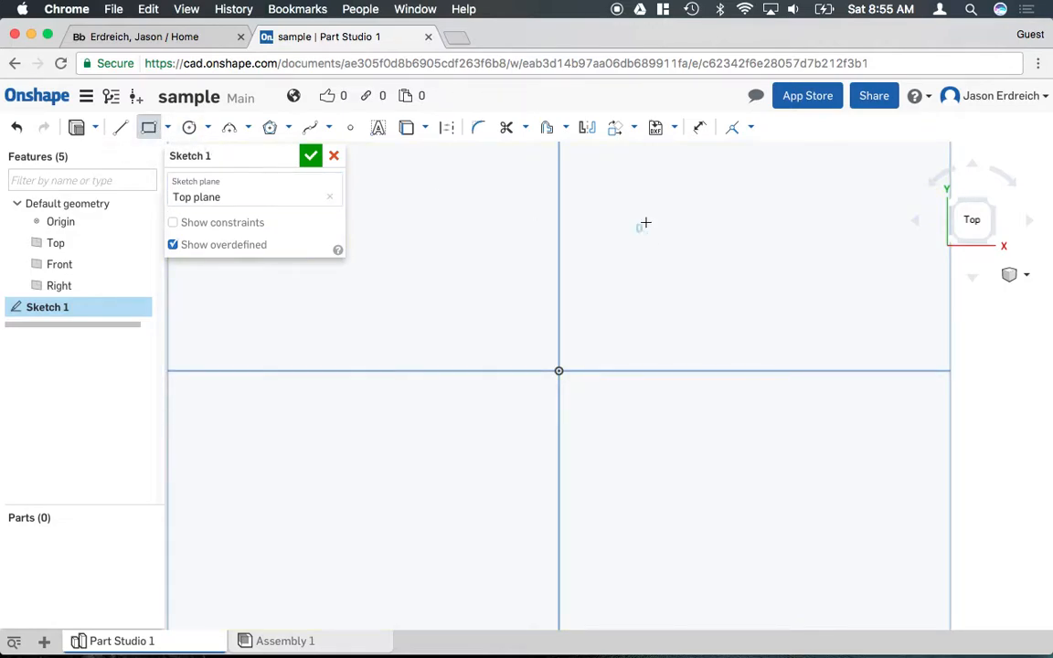
# Step: Draw a corner rectangle above and right of the origin
pyautogui.moveTo(637, 210); pyautogui.dragTo(773, 283)
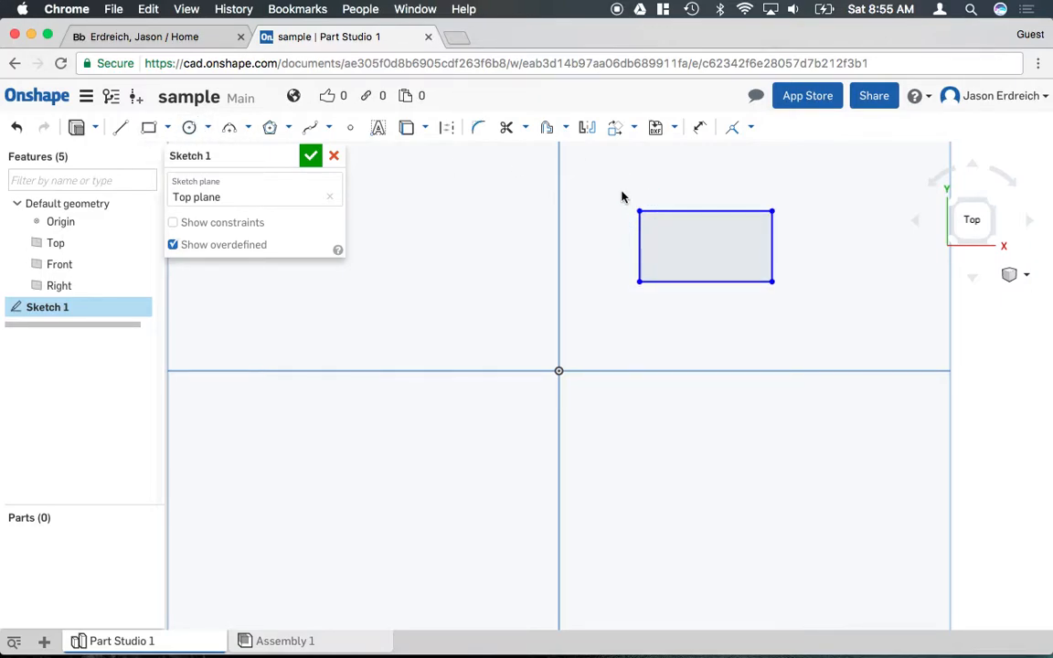
pyautogui.click(123, 127)
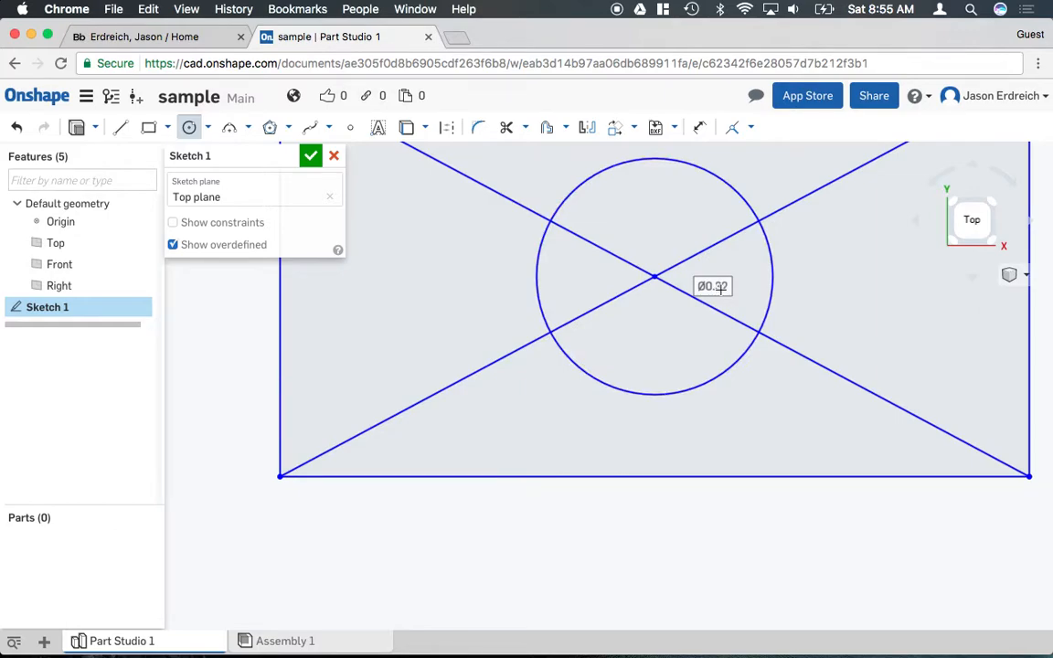
# Step: Dimension the centered circle's diameter to 0.25
pyautogui.write('.25')
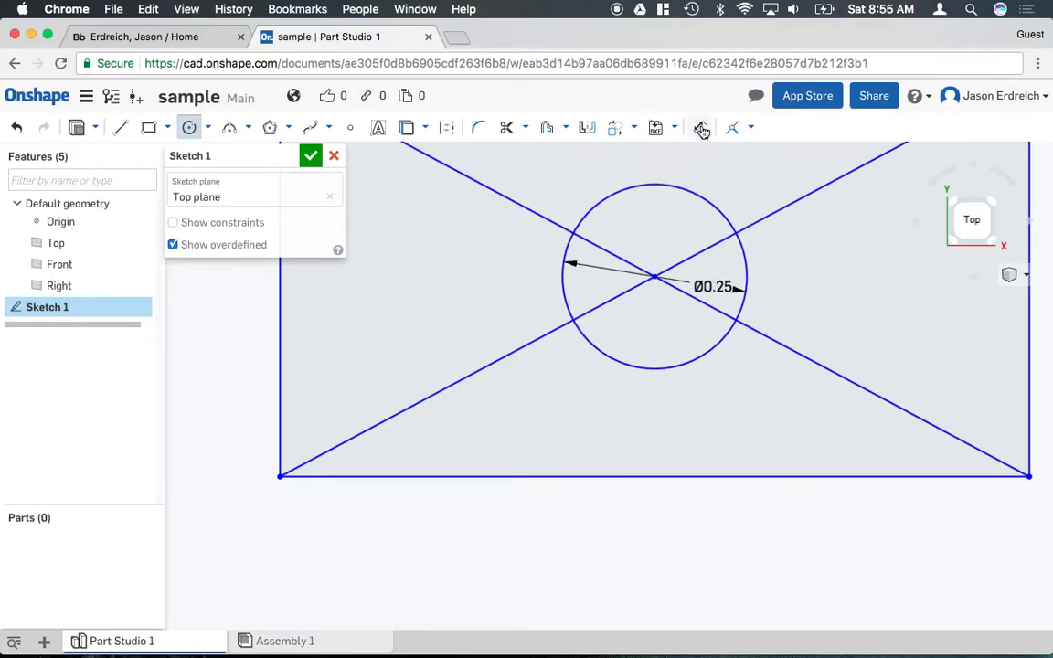
pyautogui.moveTo(700, 128)
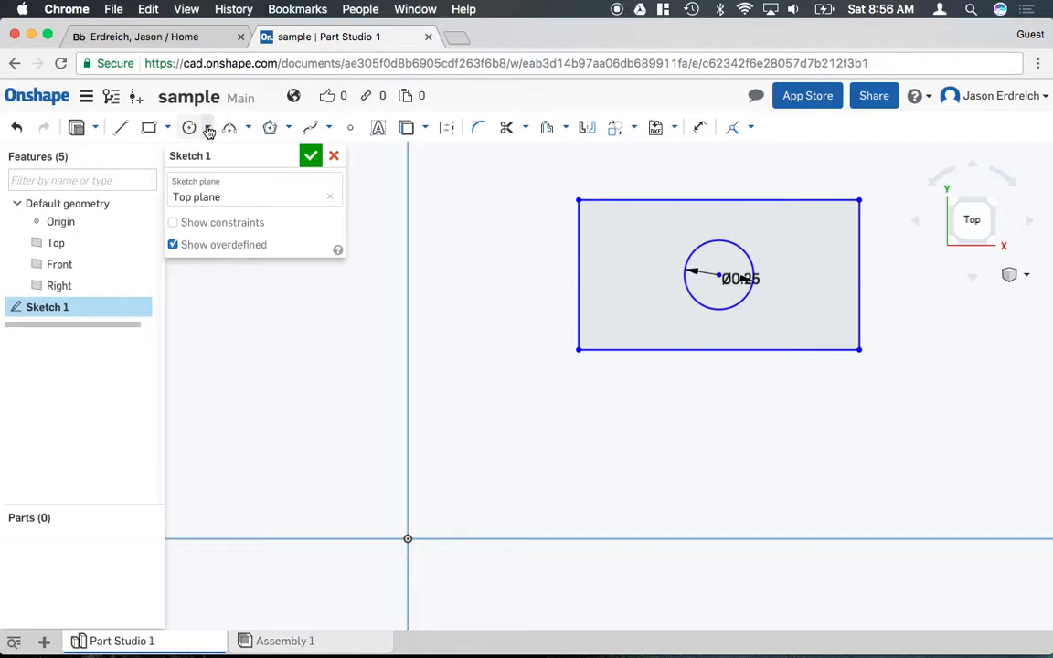
# Step: Draw a three-point circle starting at the origin, diameter 0.776
pyautogui.click(209, 127)
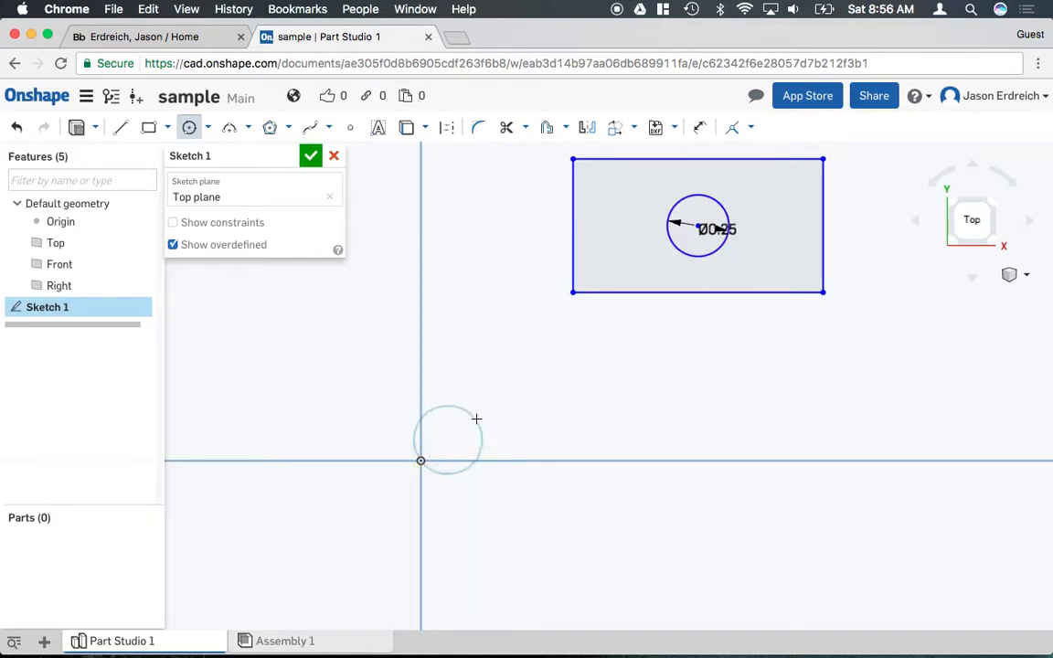
pyautogui.moveTo(475, 418); pyautogui.dragTo(320, 366)
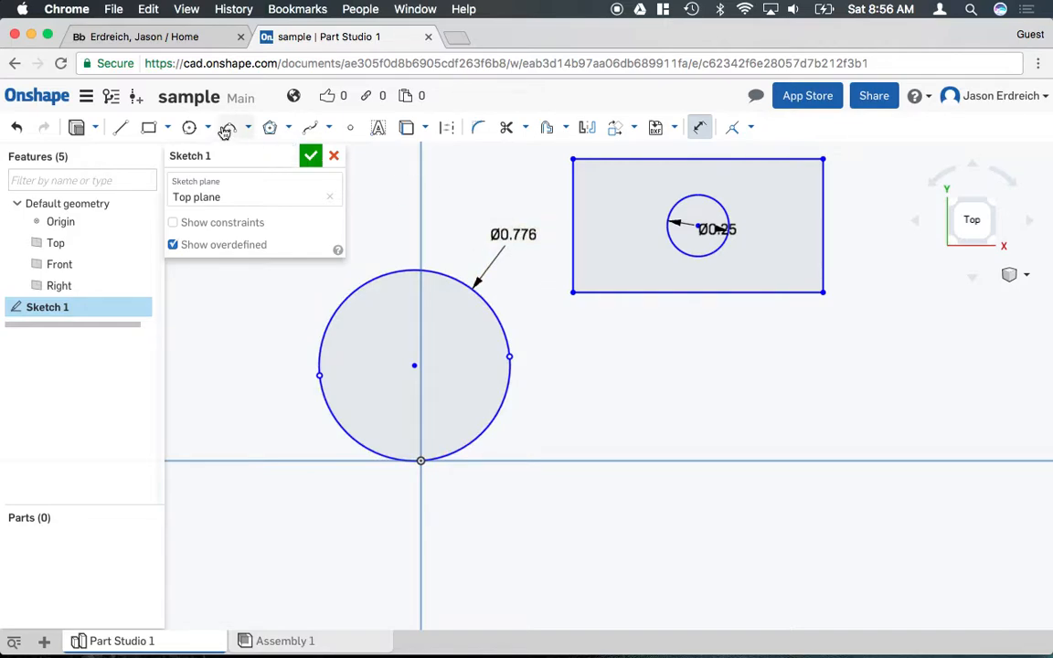
# Step: Place an ellipse centre on the horizontal axis and drag out its major axis
pyautogui.click(187, 127)
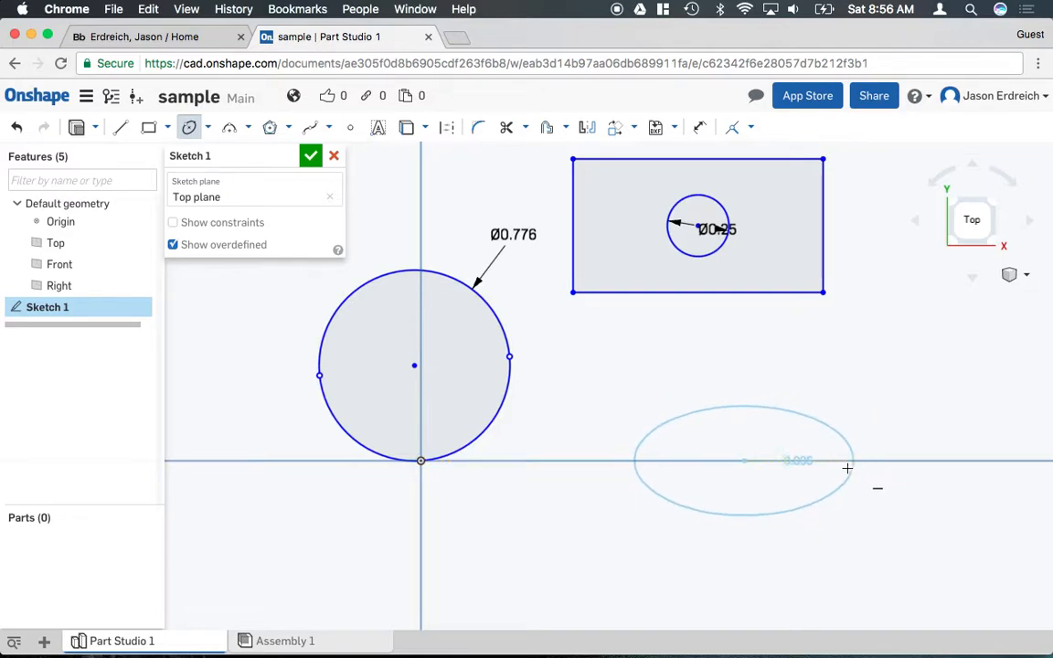
pyautogui.moveTo(847, 469); pyautogui.dragTo(867, 422)
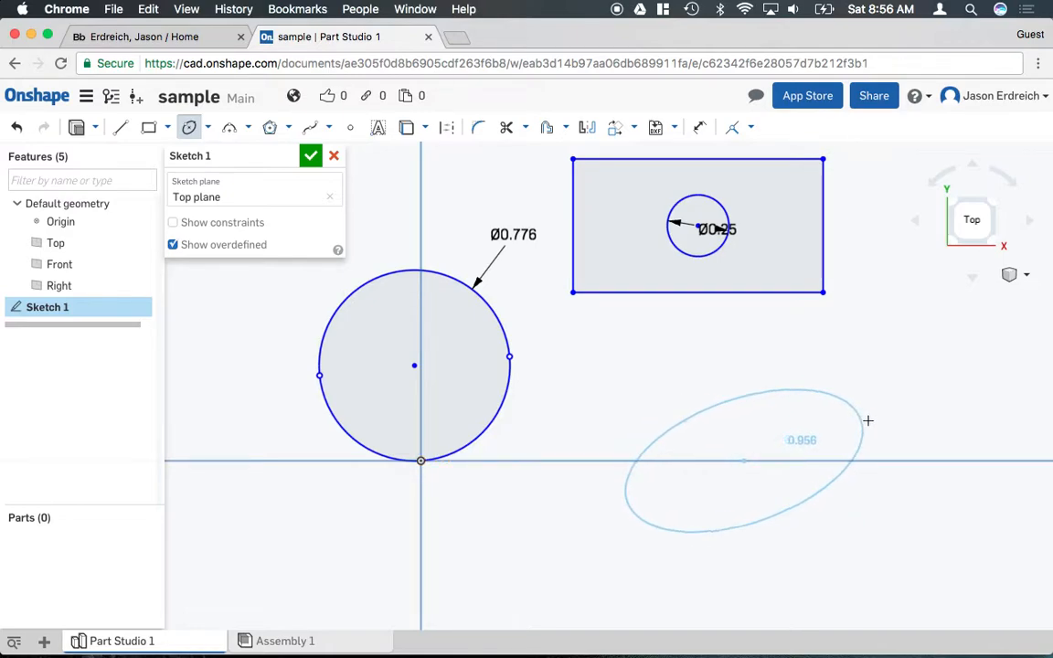